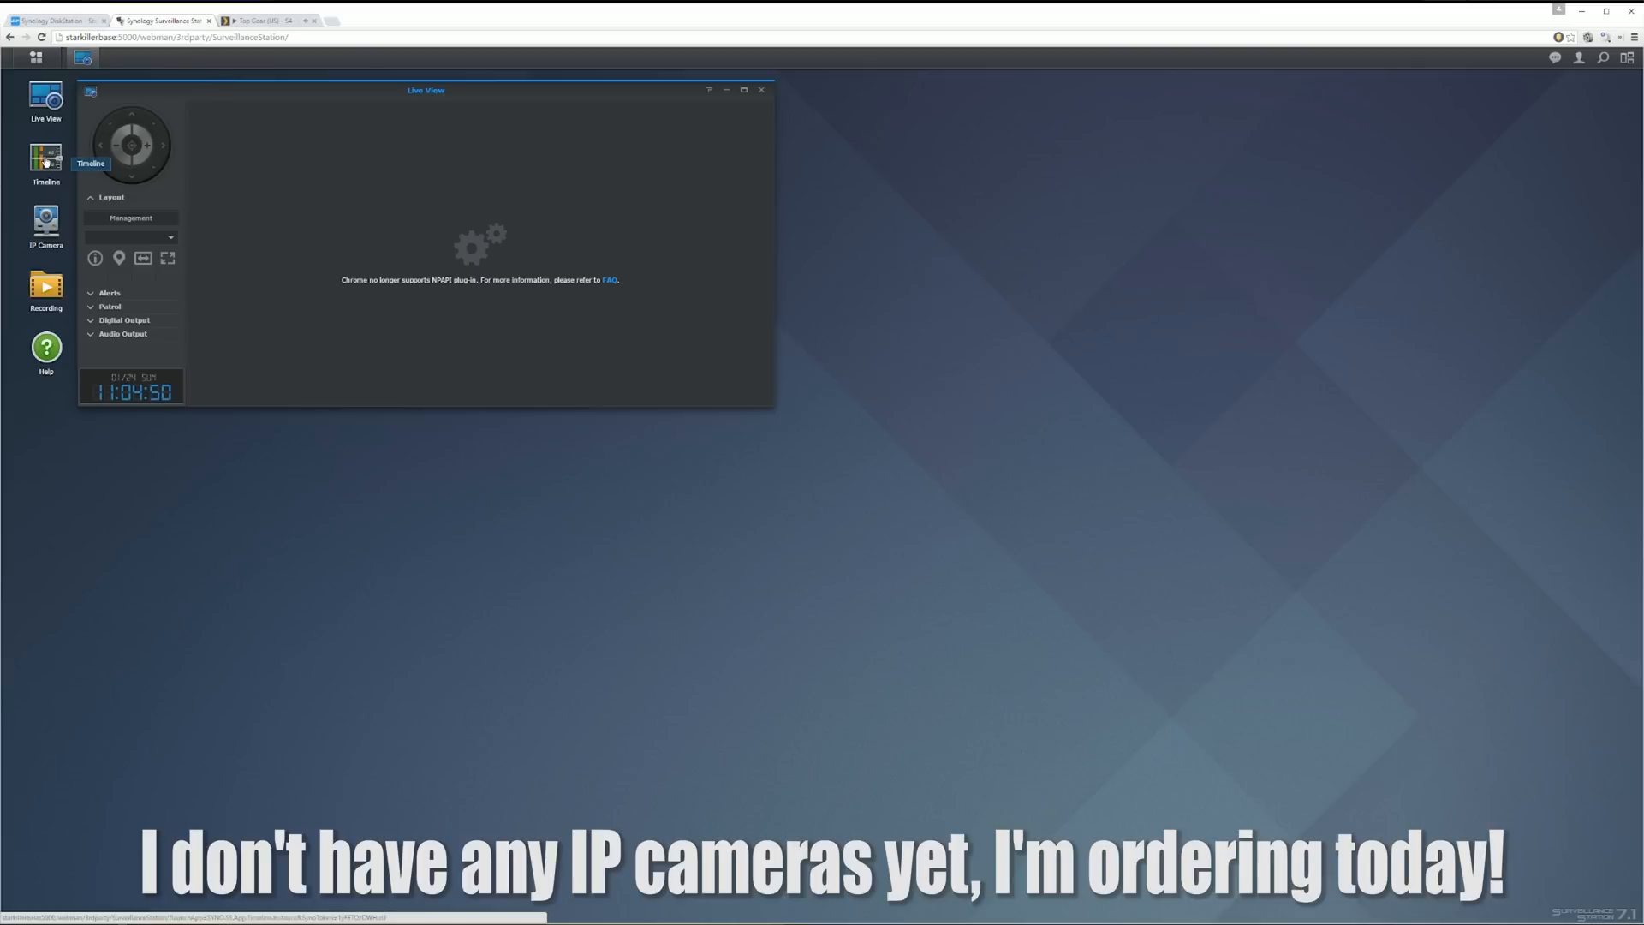
# Open the Timeline window with its January 2016 calendar beside Live View
pyautogui.click(45, 158)
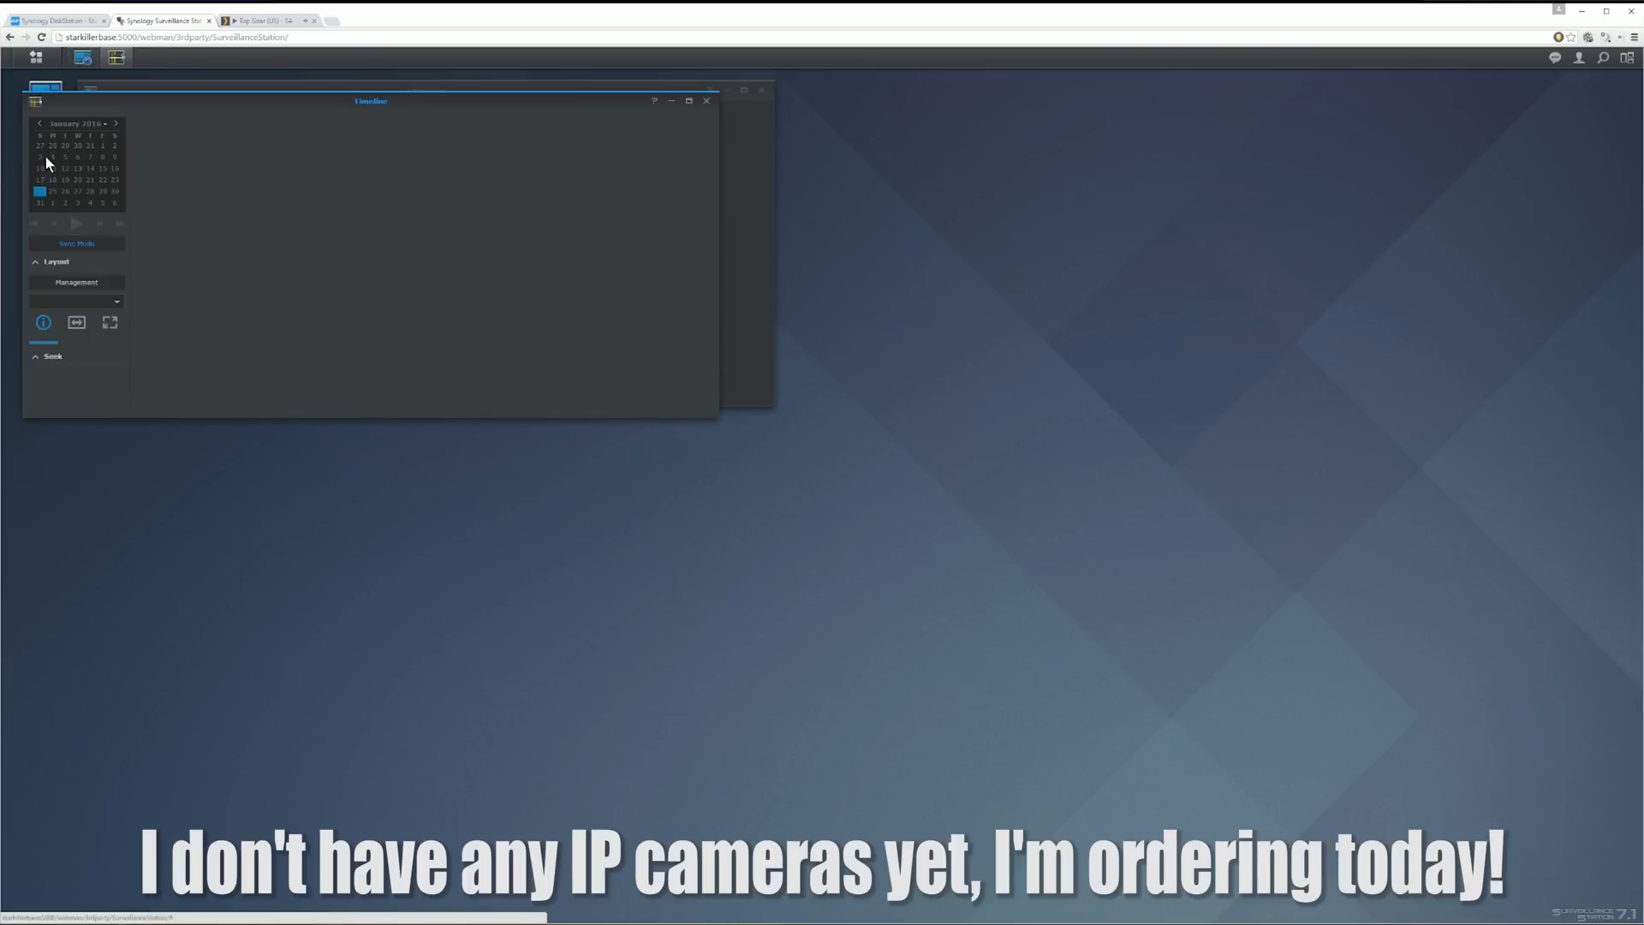